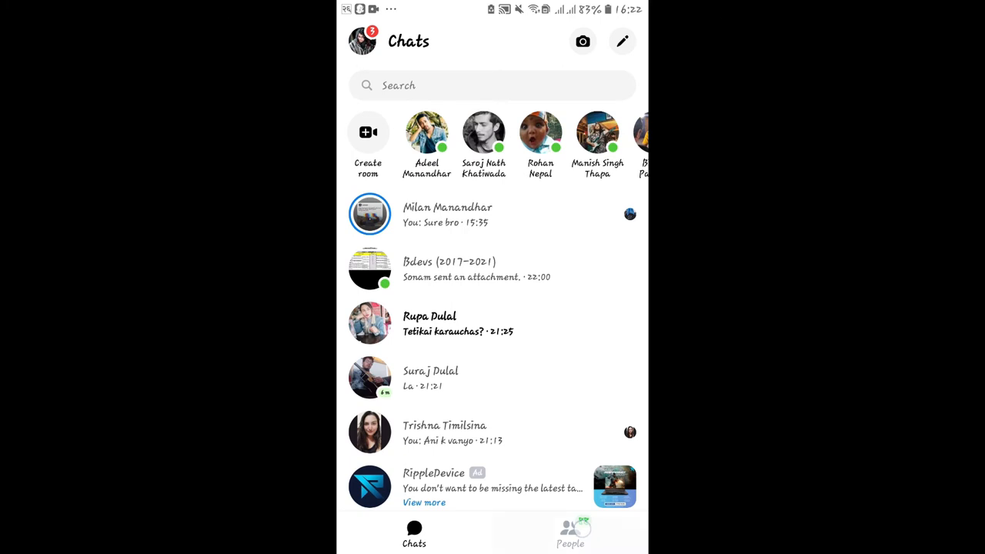
# Set the Billy Joel birthday story's privacy to Public and confirm the change
pyautogui.click(570, 535)
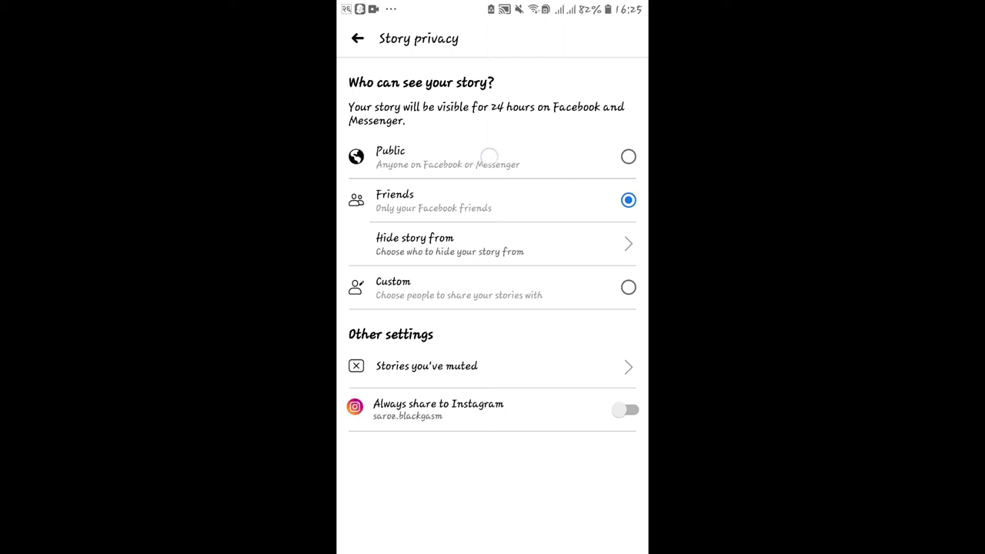
pyautogui.click(628, 156)
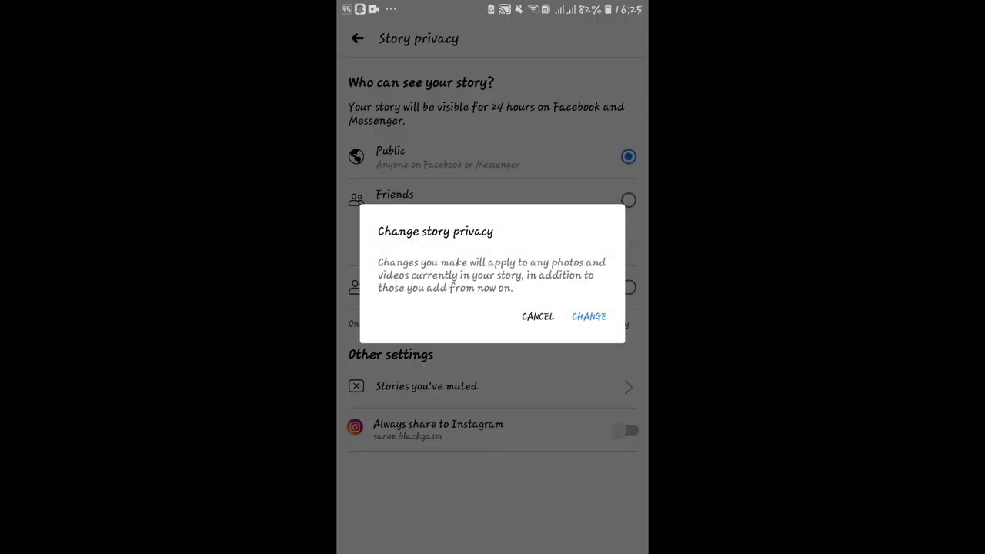
pyautogui.click(589, 316)
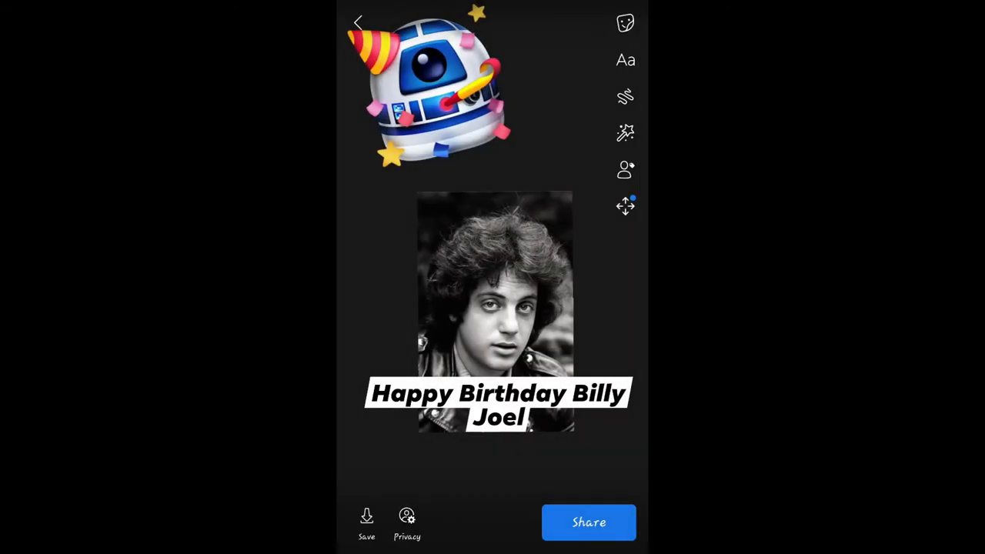
# Share the Billy Joel birthday story with the R2-D2 party sticker to Facebook stories
pyautogui.click(589, 522)
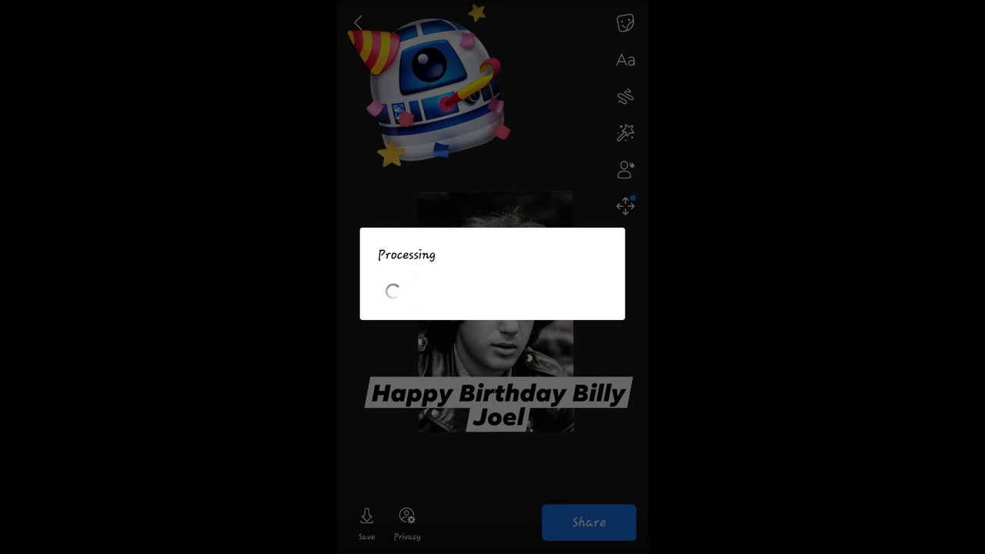
pyautogui.click(588, 522)
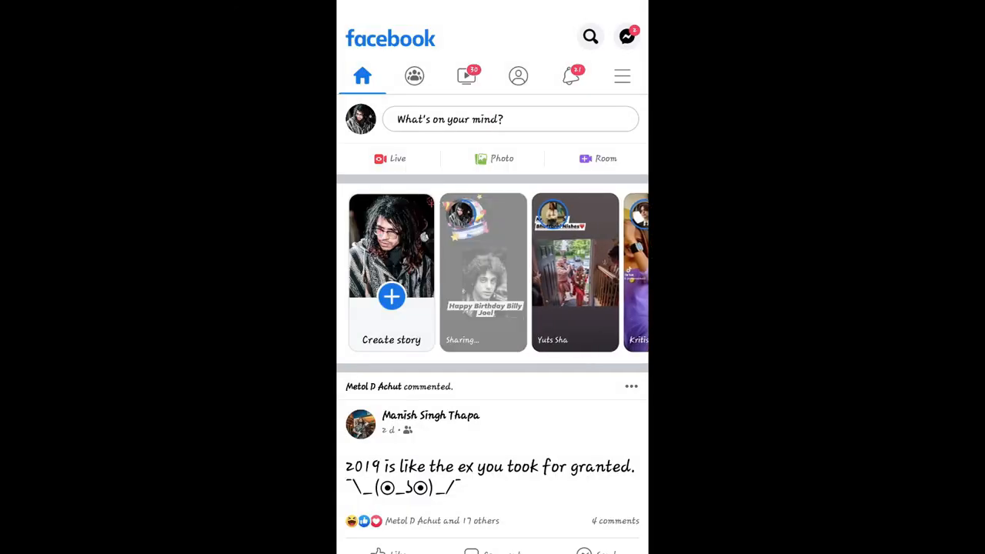
# View the posted Billy Joel story, close the viewer, and go to the home screen
pyautogui.click(483, 271)
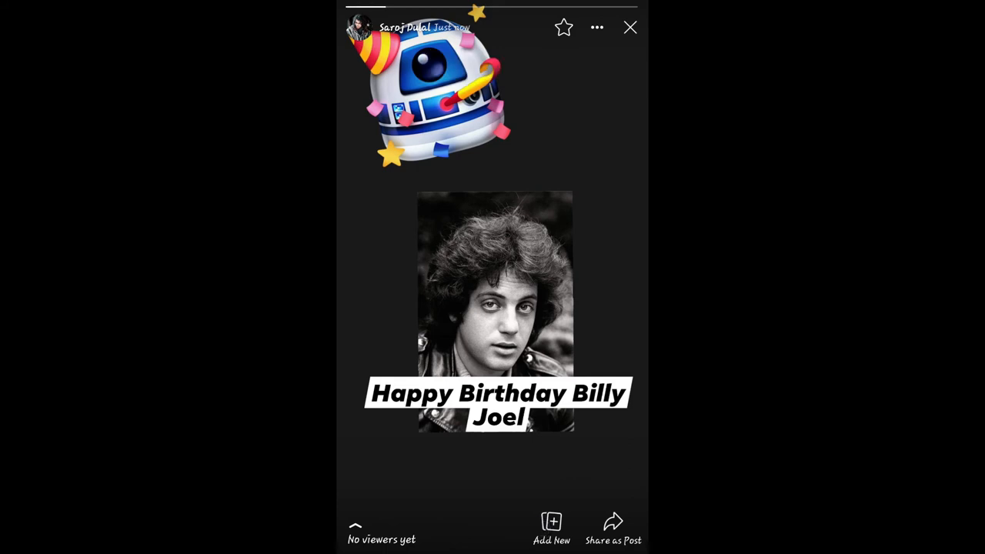
pyautogui.click(597, 28)
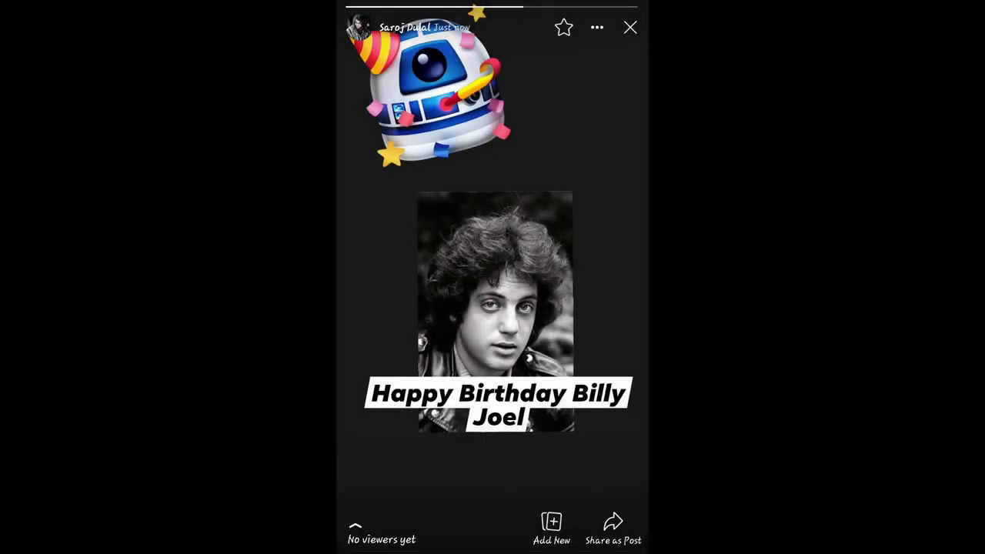
pyautogui.click(630, 27)
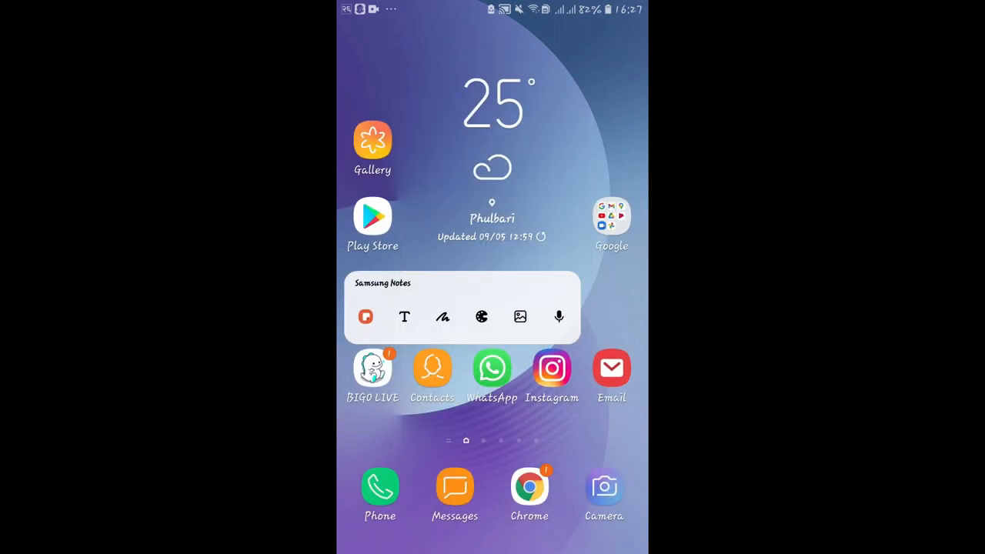